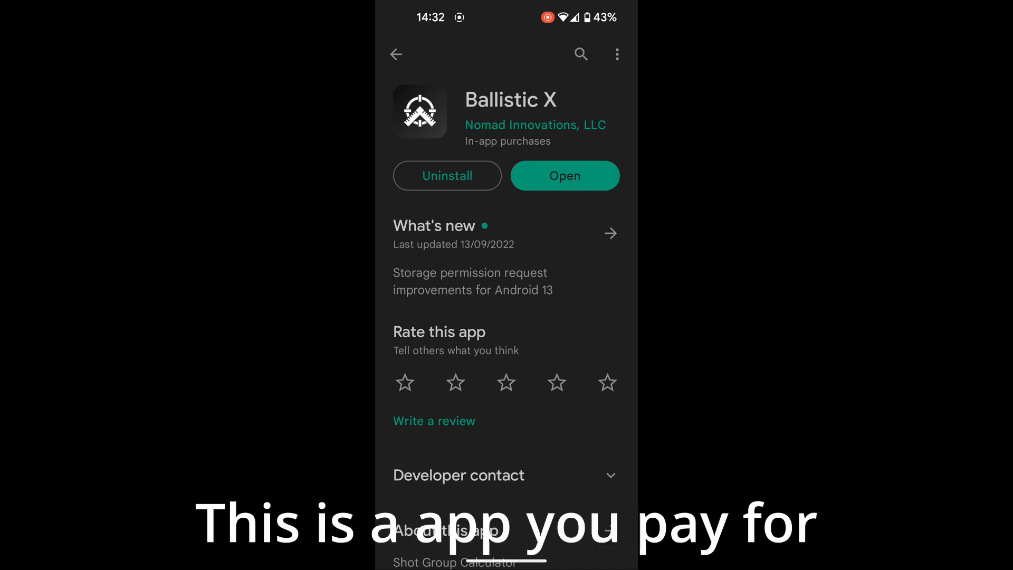
# - Scroll the Ballistic X Play Store listing and launch the installed app
pyautogui.scroll(-3)
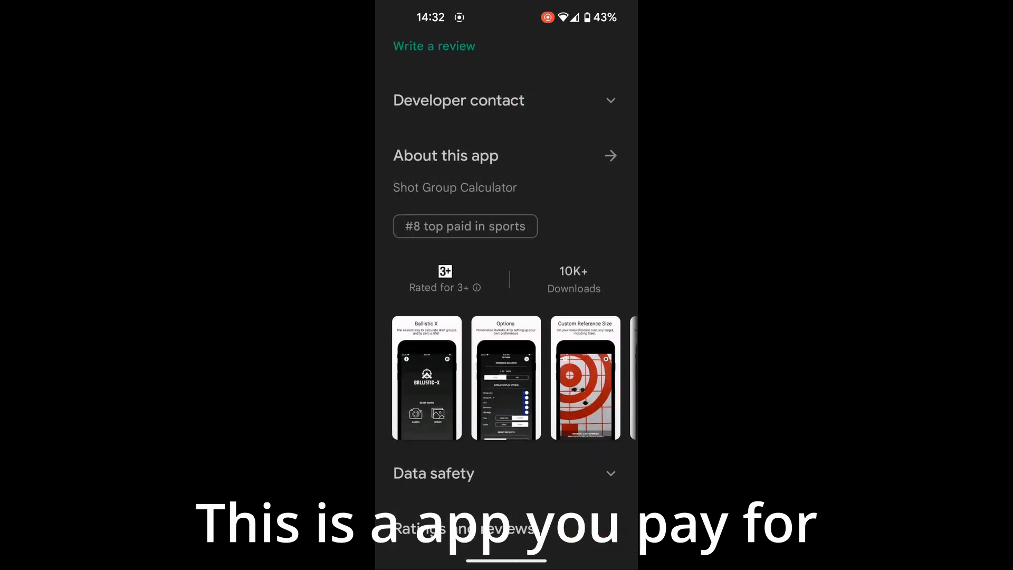
pyautogui.click(426, 378)
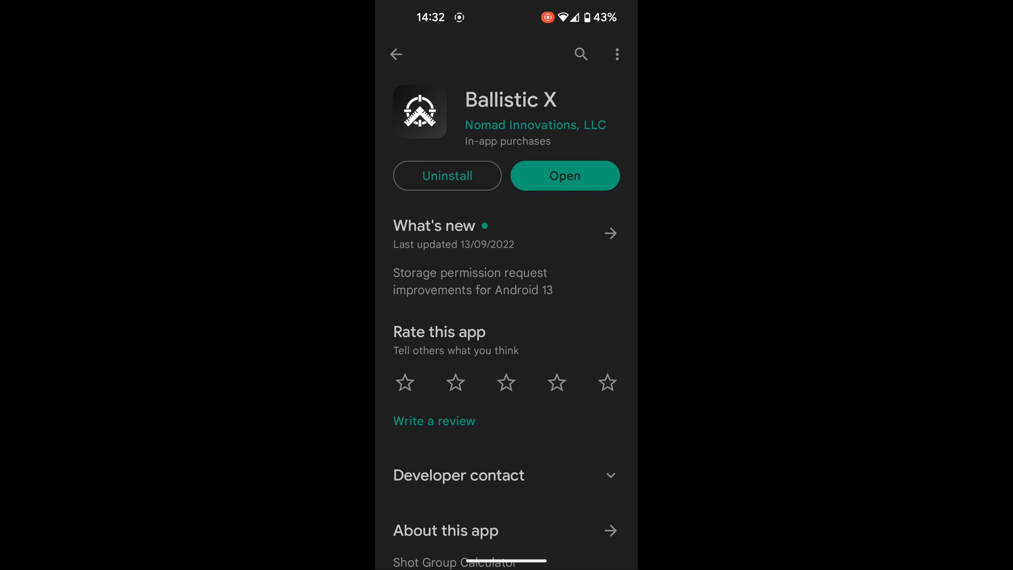
pyautogui.click(564, 175)
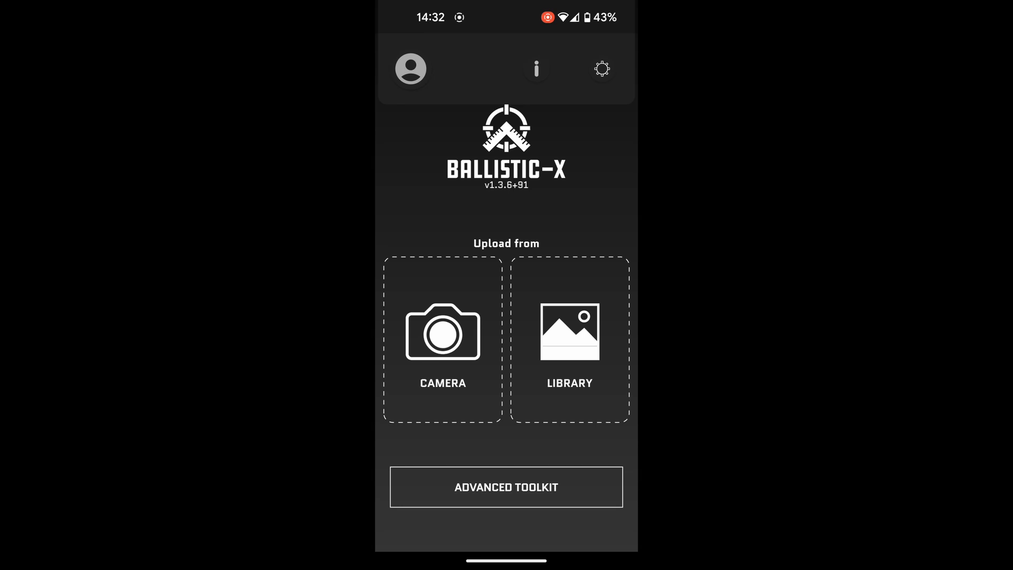
pyautogui.click(602, 69)
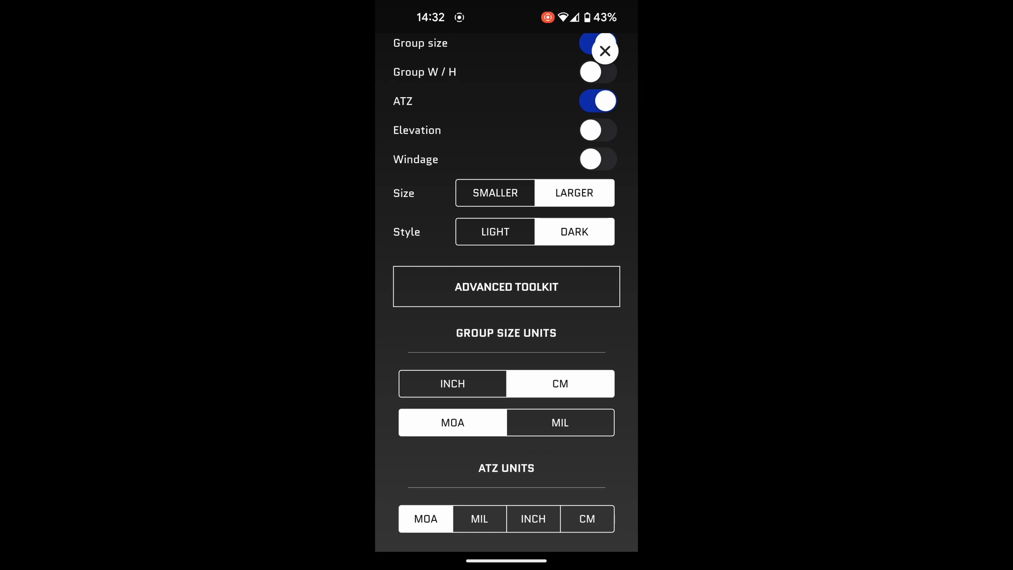
pyautogui.scroll(-3)
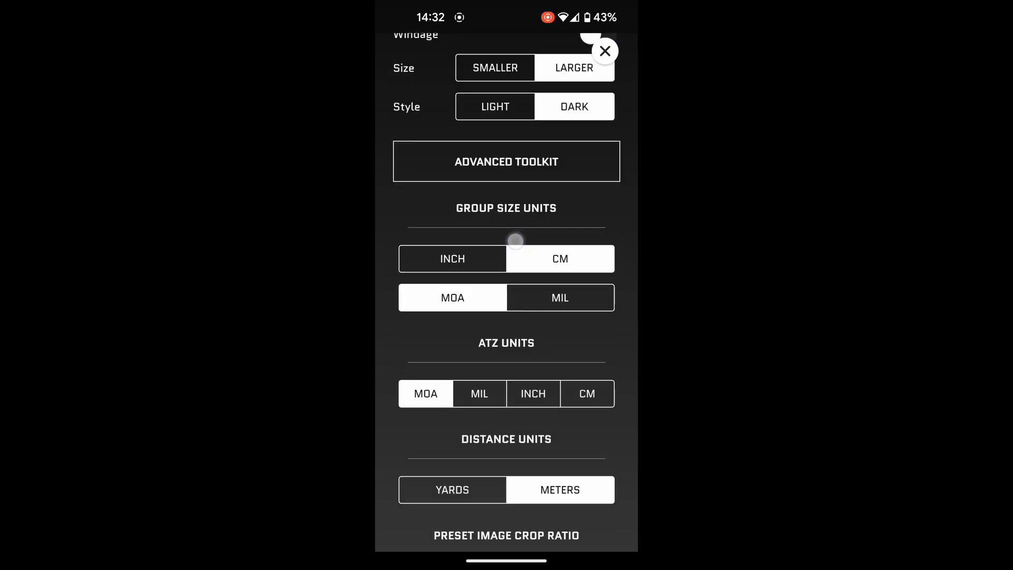
pyautogui.scroll(-3)
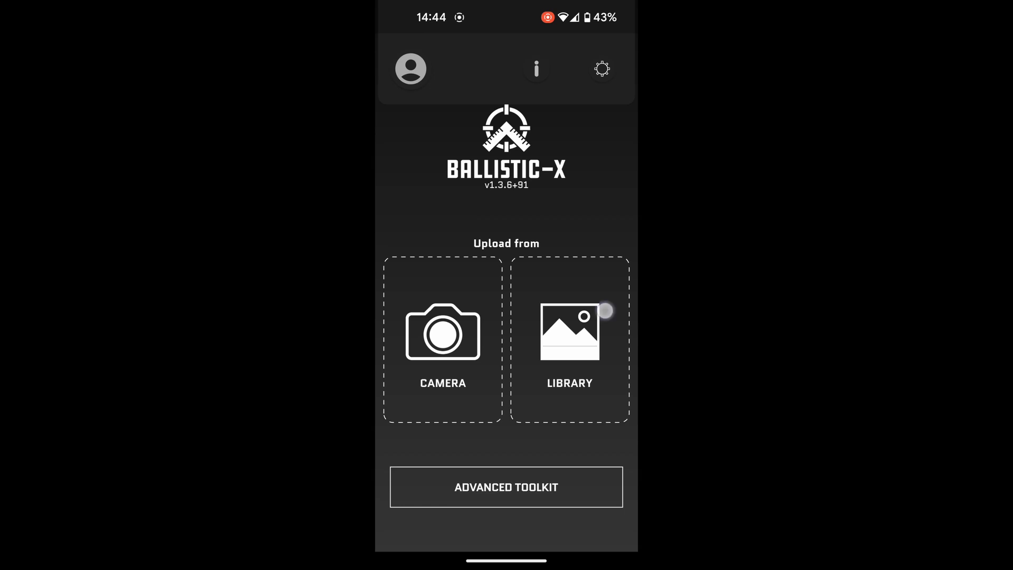
# - Load the target photo from the library and mark the first side of the 1.000" reference
pyautogui.click(569, 333)
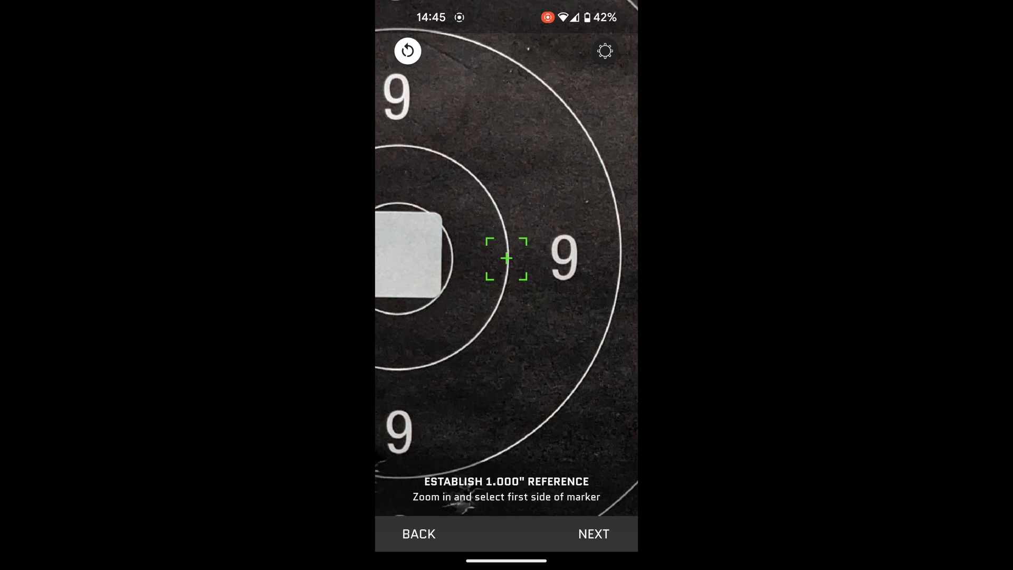
pyautogui.click(507, 259)
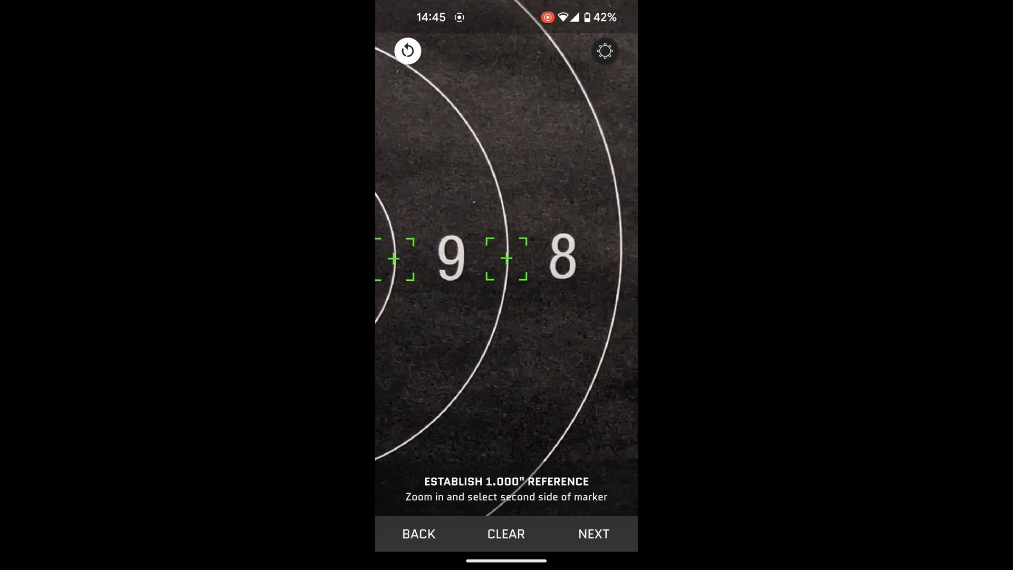
# - Accept the reference marks and enter a 100-meter target distance manually
pyautogui.click(593, 534)
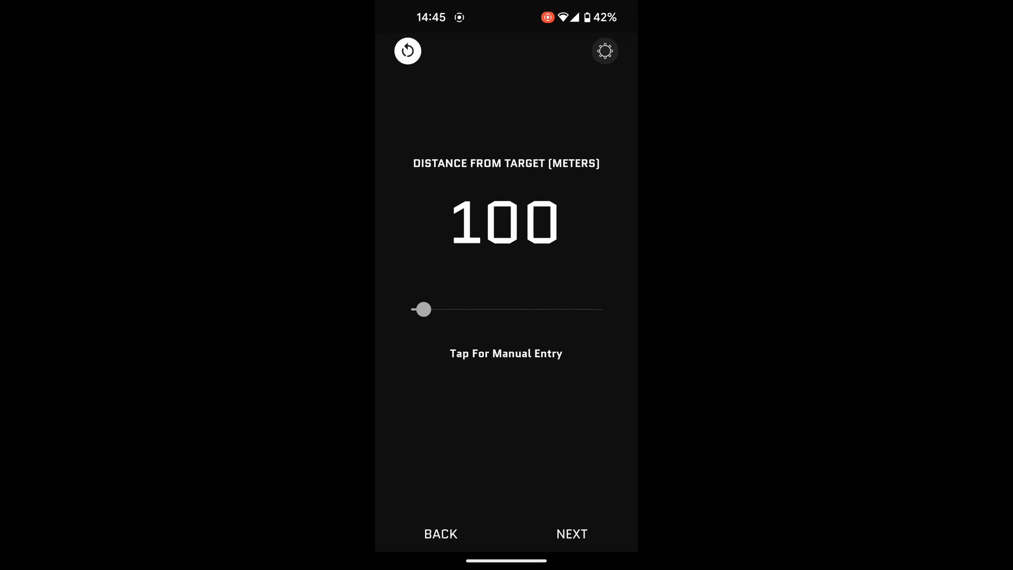
pyautogui.moveTo(424, 309); pyautogui.dragTo(446, 314)
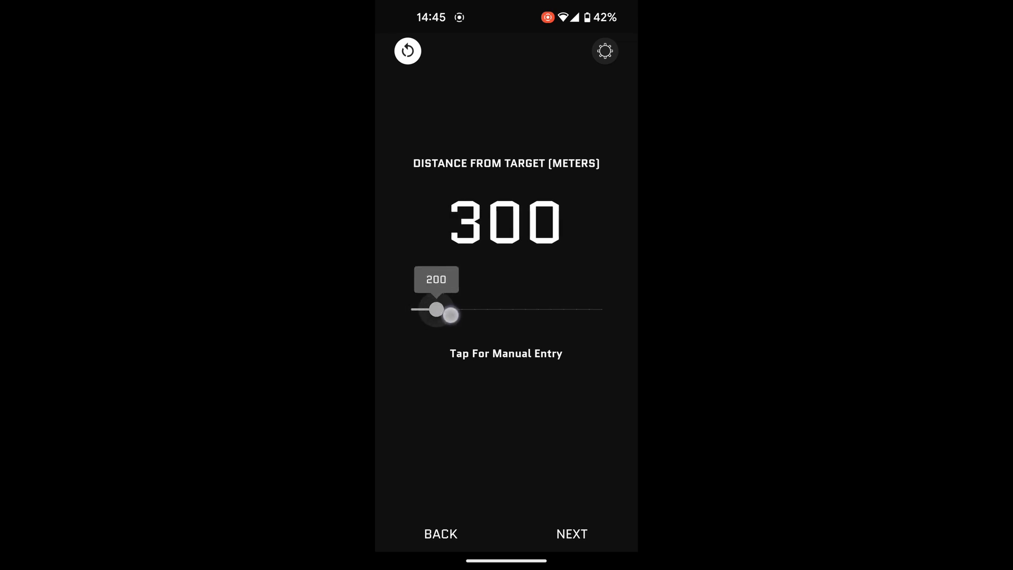
pyautogui.moveTo(441, 313); pyautogui.dragTo(544, 311)
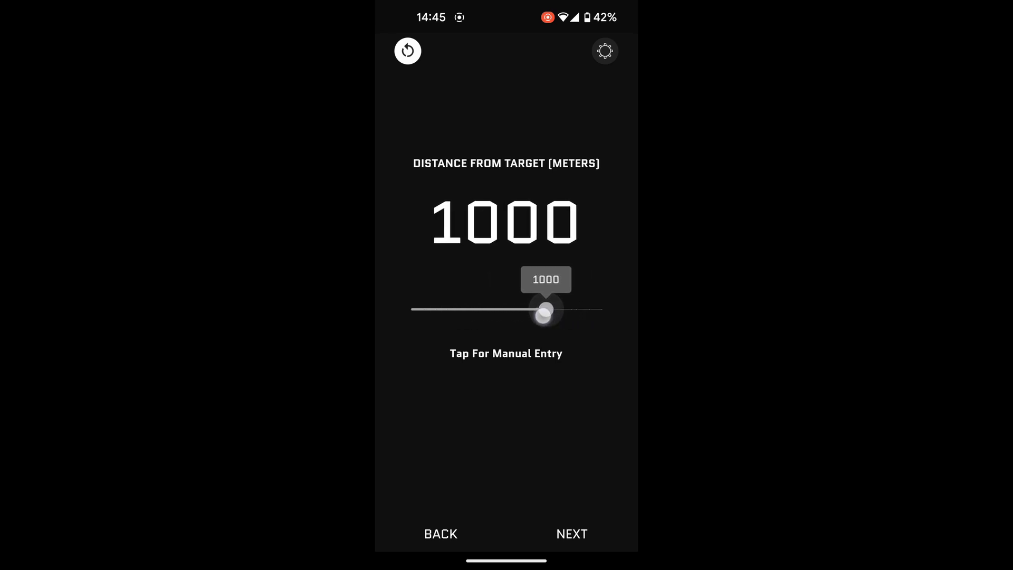
pyautogui.moveTo(545, 310); pyautogui.dragTo(423, 310)
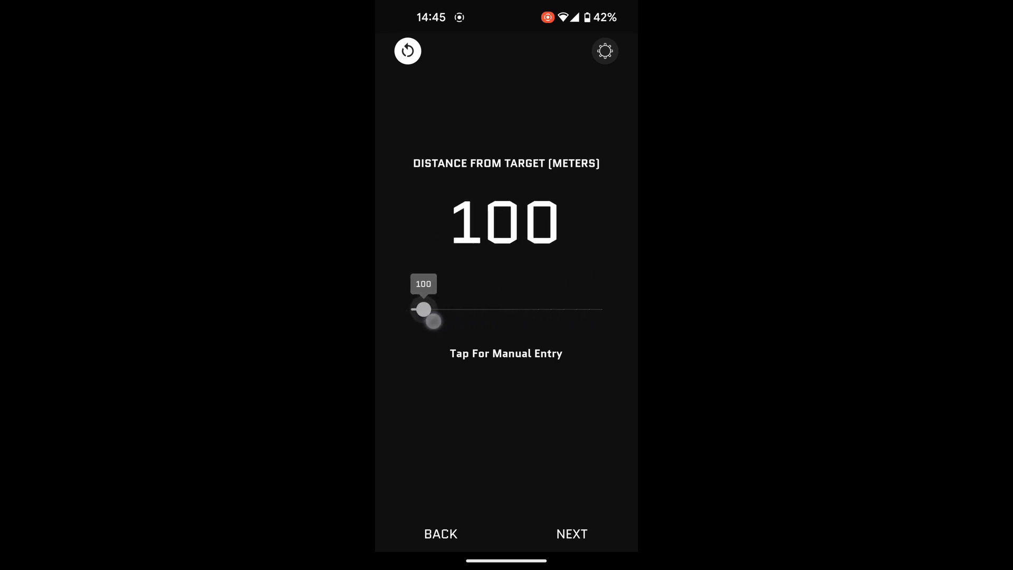
pyautogui.click(506, 353)
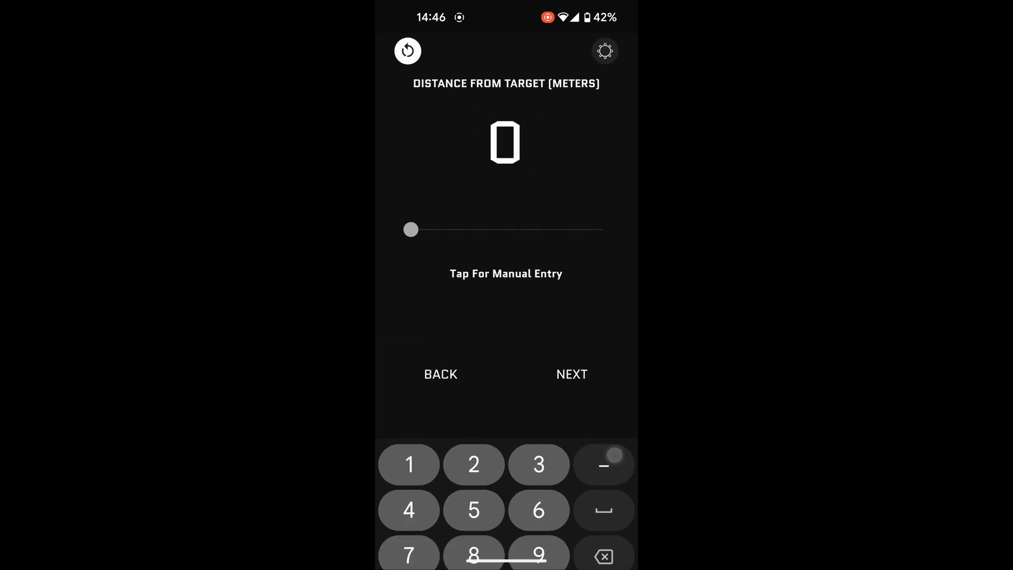
pyautogui.click(408, 463)
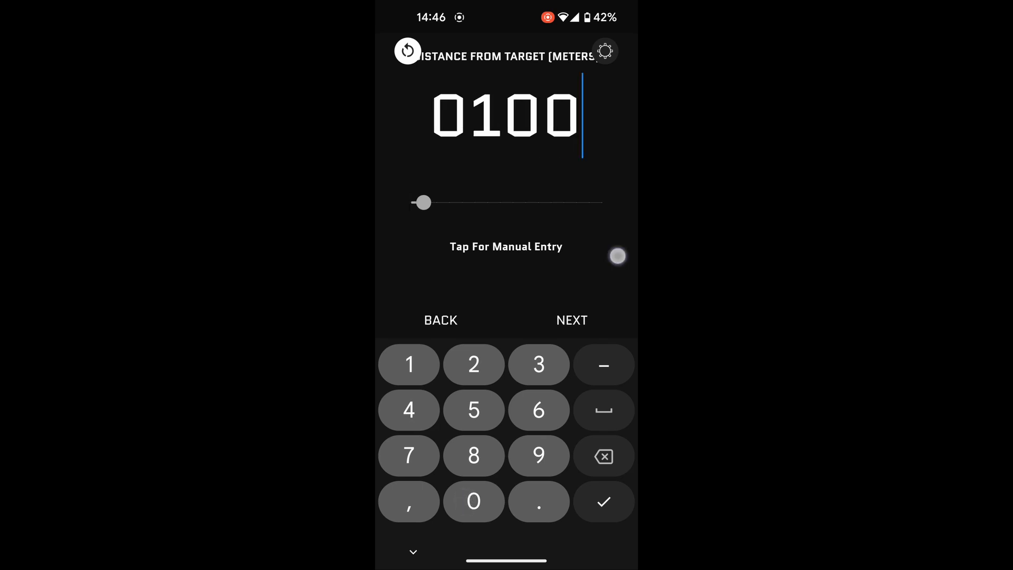
pyautogui.click(603, 502)
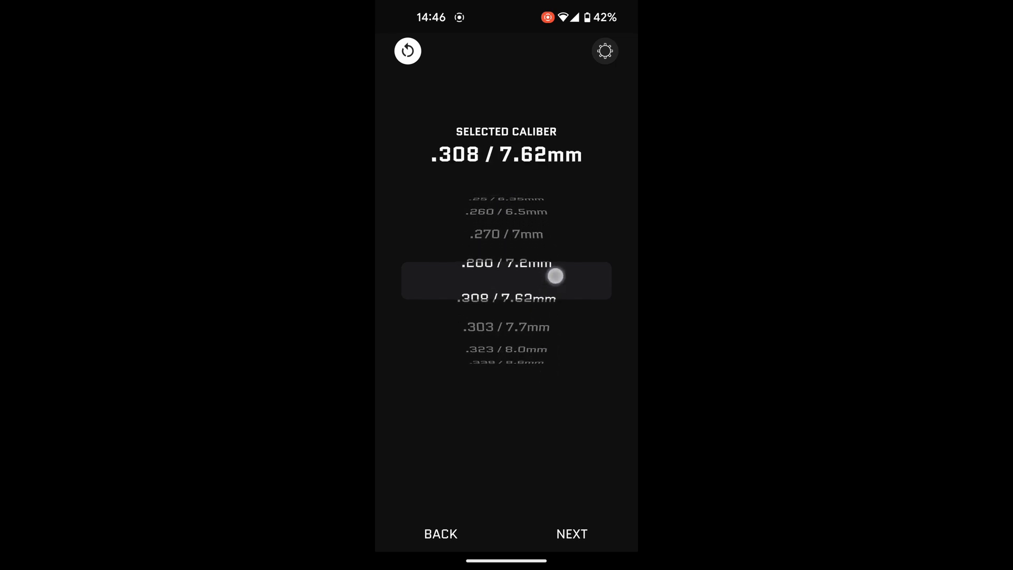
# - Choose the .308 / 7.62mm caliber and set the point of aim on the centre square
pyautogui.scroll(-3)
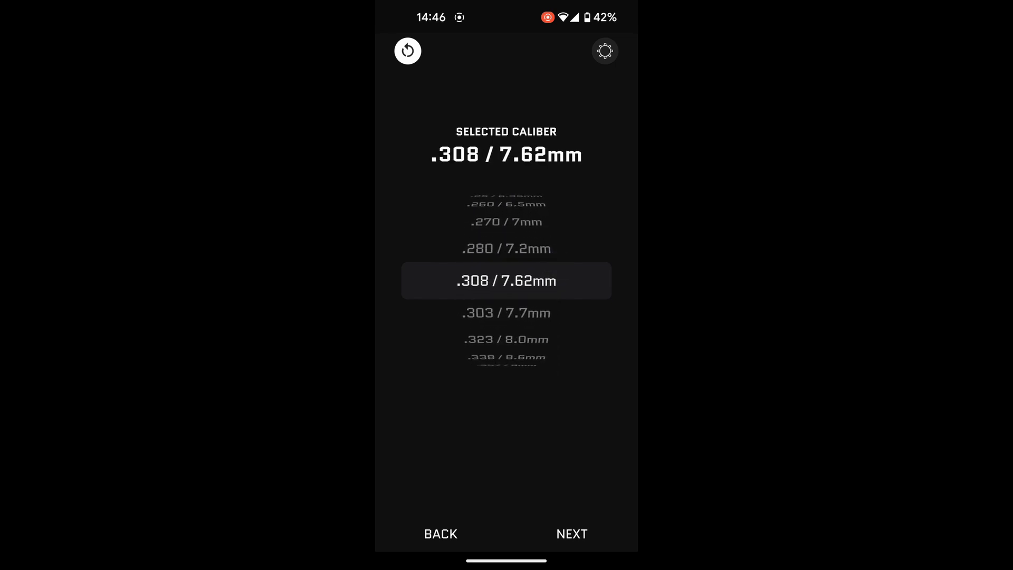
pyautogui.click(571, 533)
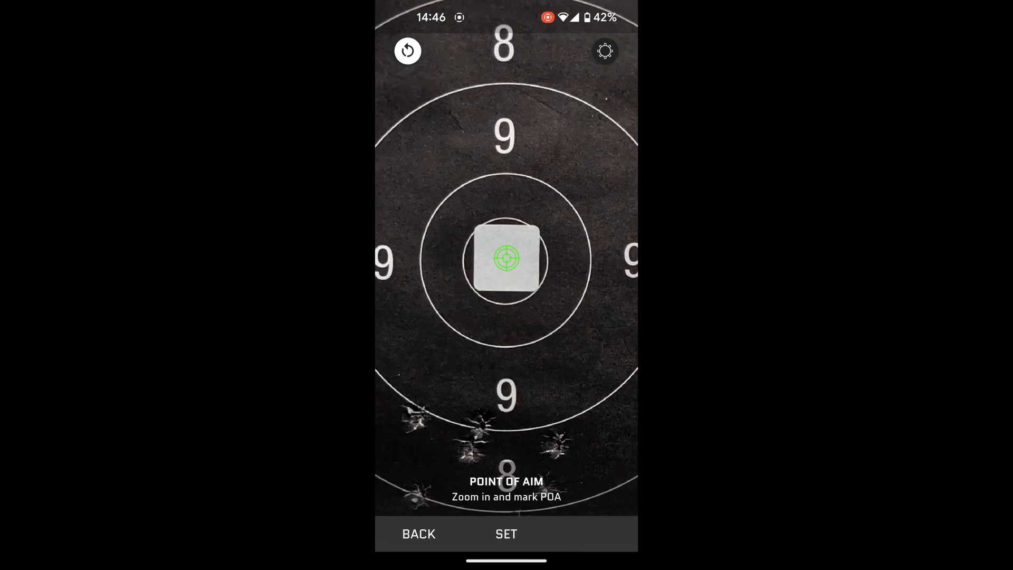
pyautogui.click(506, 533)
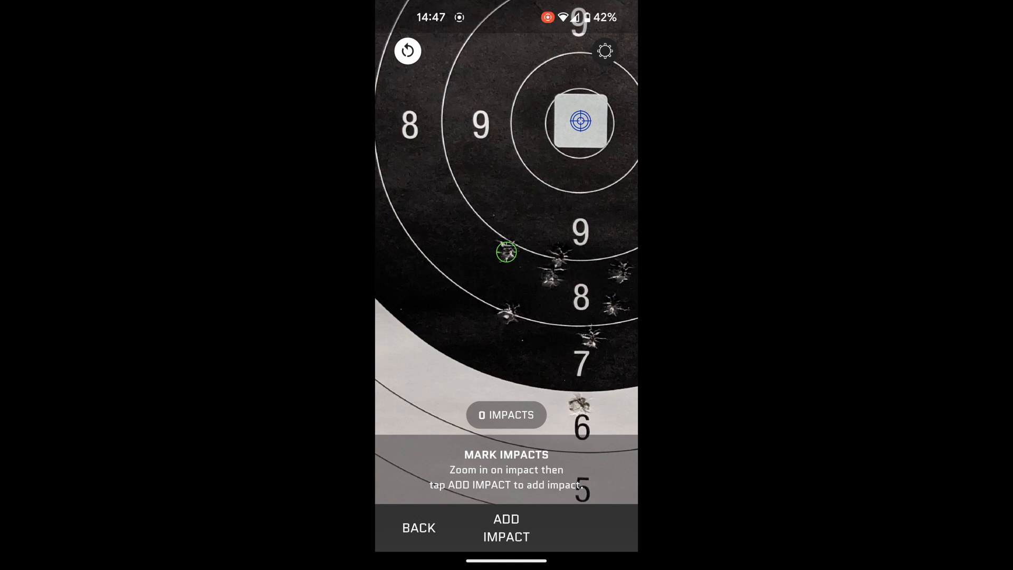
# - Add each zoomed bullet hole as an impact until the counter reads 8 IMPACTS
pyautogui.click(507, 528)
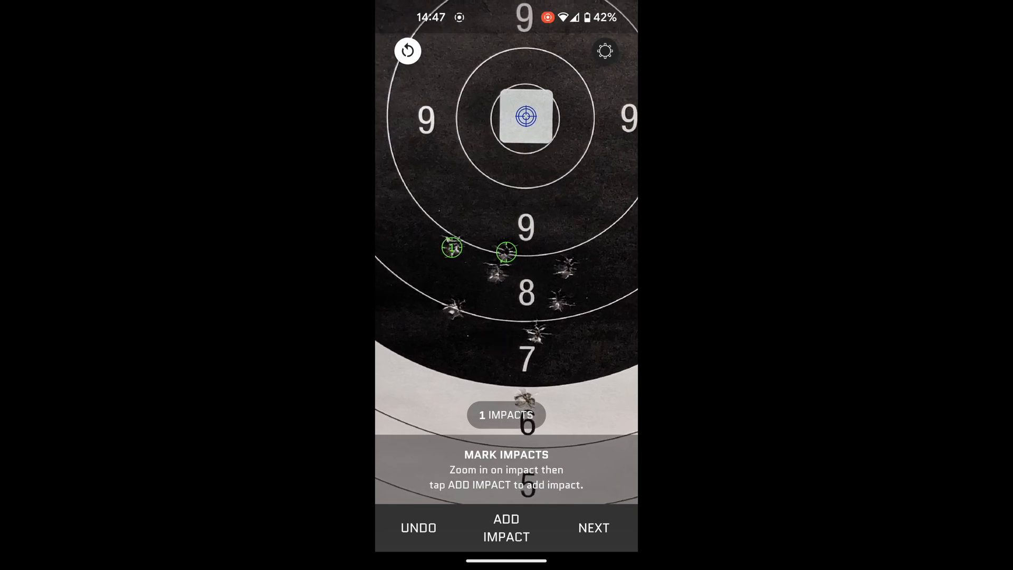
pyautogui.click(507, 527)
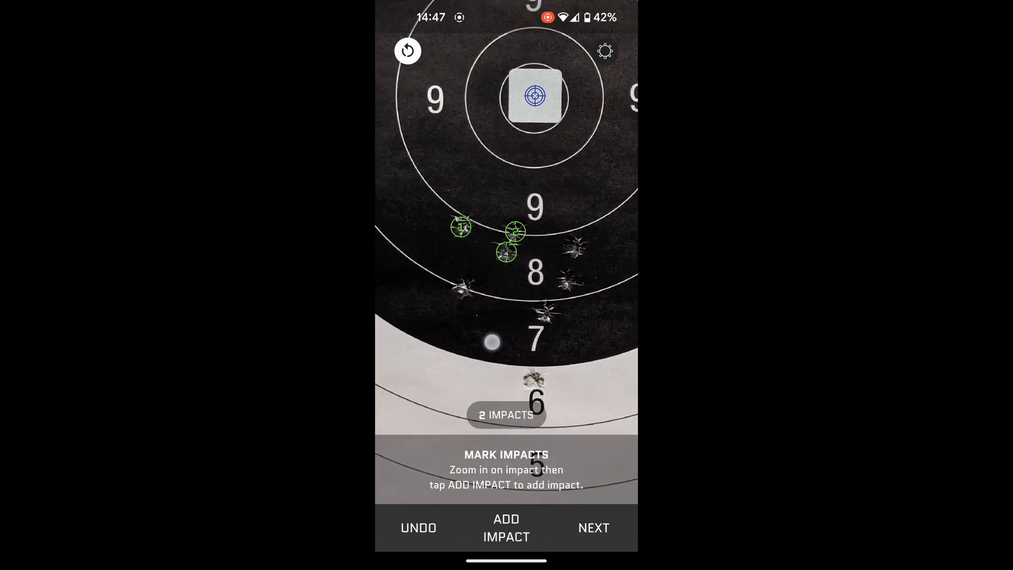
pyautogui.click(506, 527)
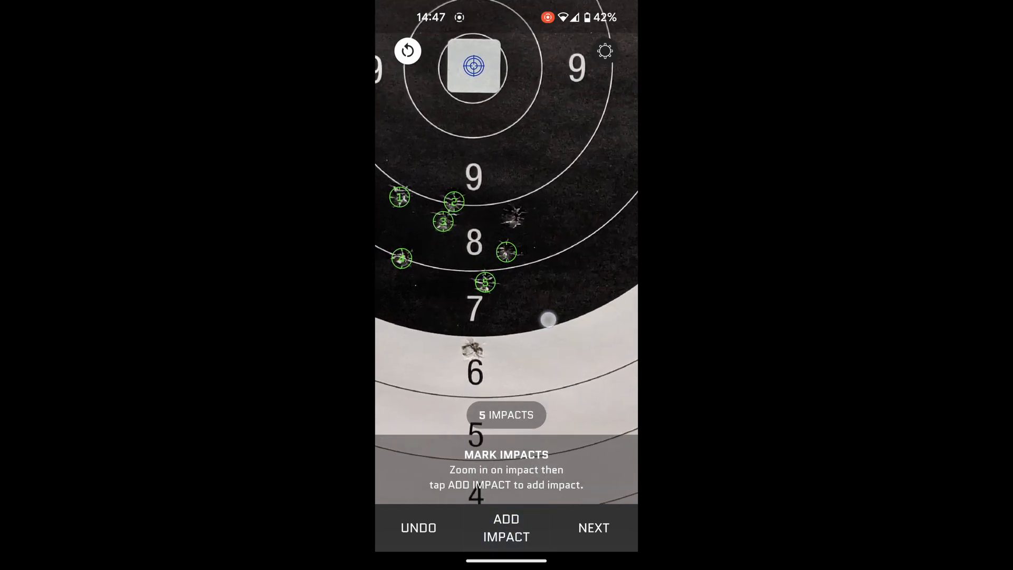
pyautogui.click(506, 527)
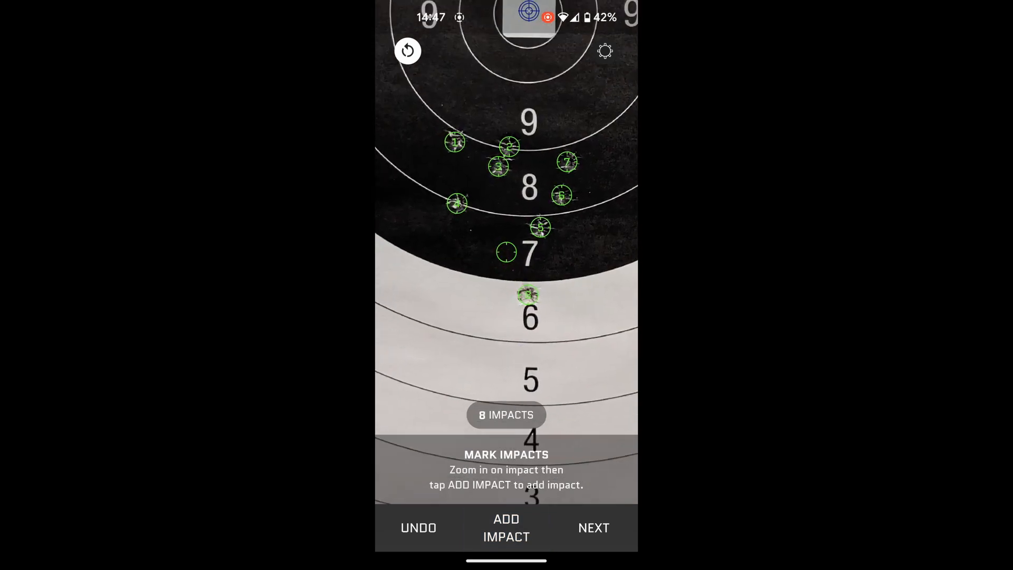
pyautogui.click(593, 527)
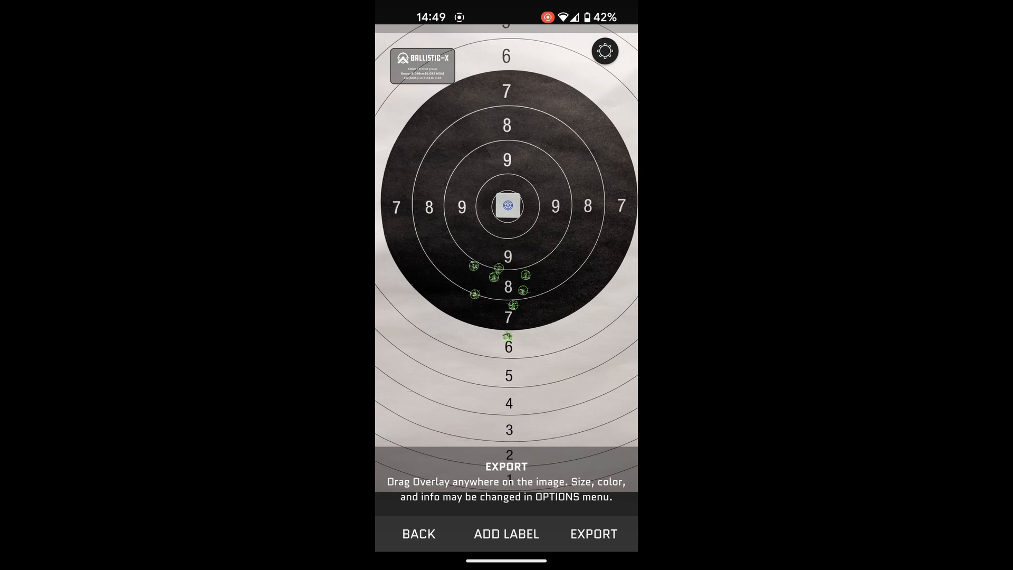
# - Drag the data overlay from the top-left corner to just below-right of the bullseye
pyautogui.moveTo(421, 63); pyautogui.dragTo(445, 121)
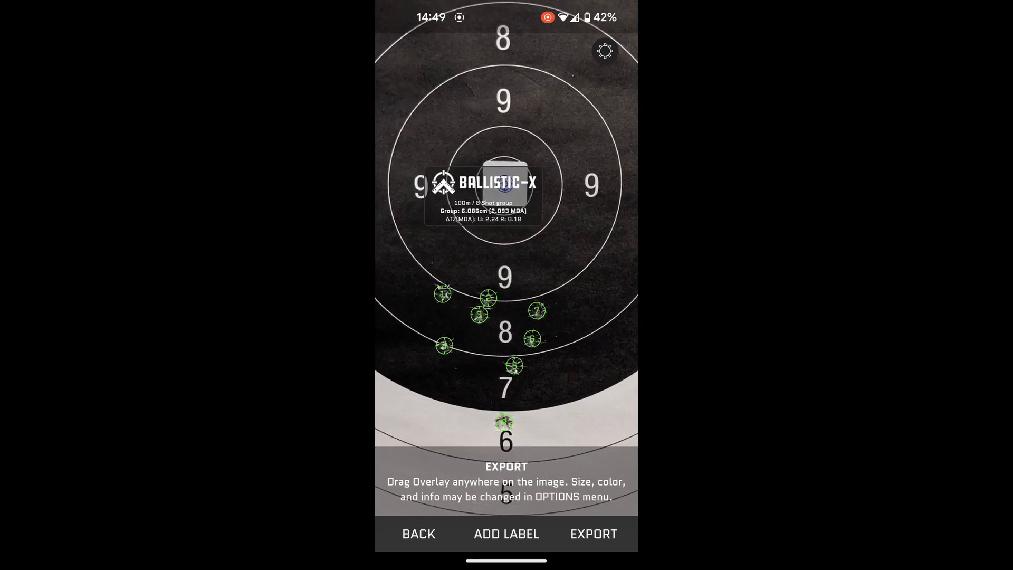
pyautogui.moveTo(498, 185); pyautogui.dragTo(569, 233)
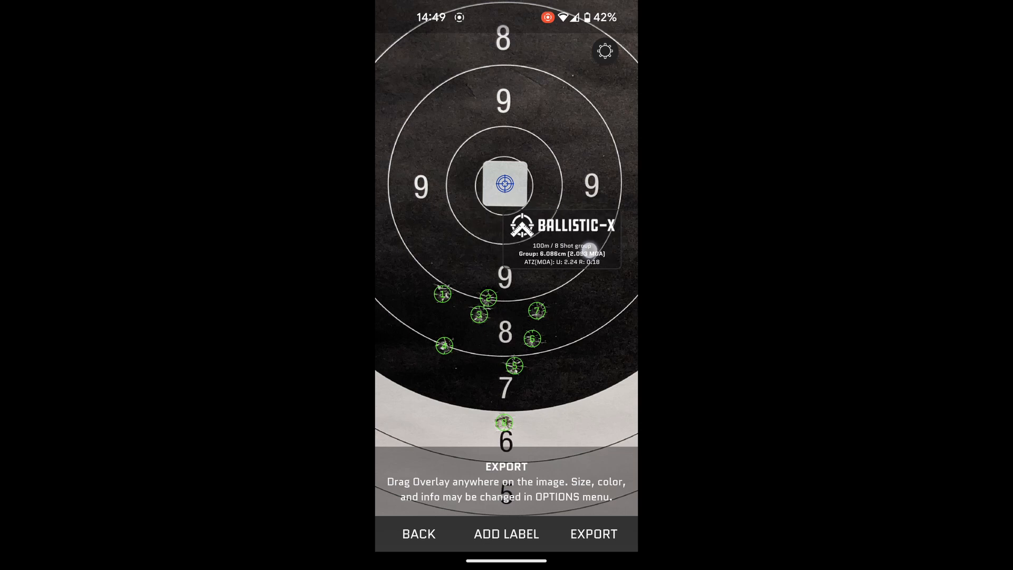
pyautogui.moveTo(569, 242); pyautogui.dragTo(530, 220)
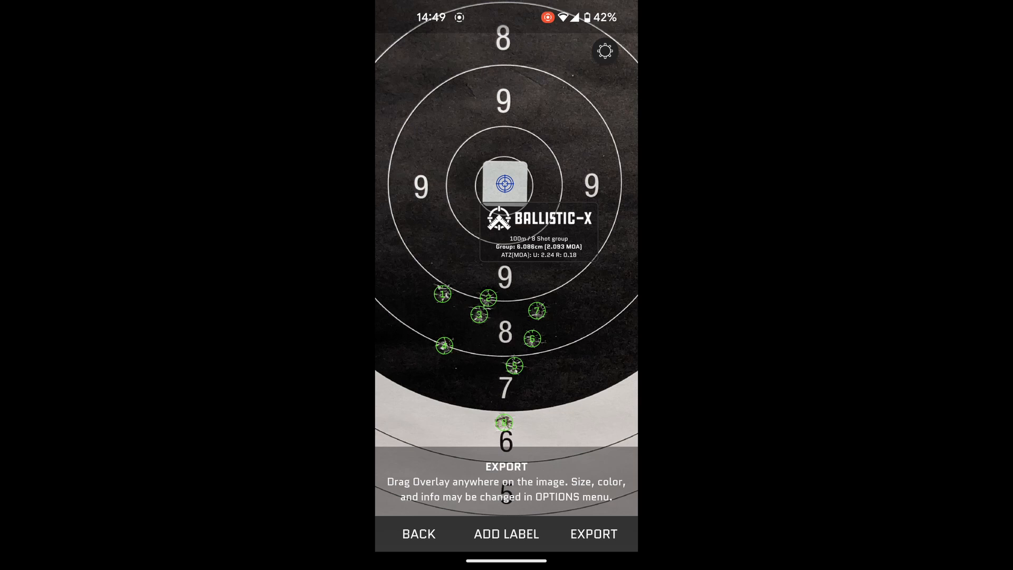
# - Add the overlay label '300blk red dot / prone unsupported / subsonic'
pyautogui.click(506, 534)
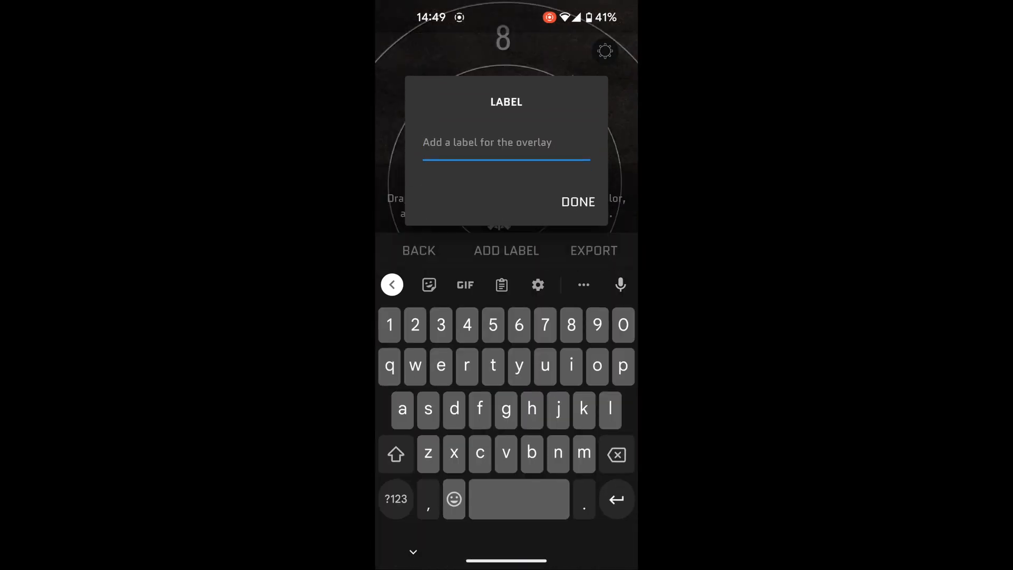
pyautogui.write('300')
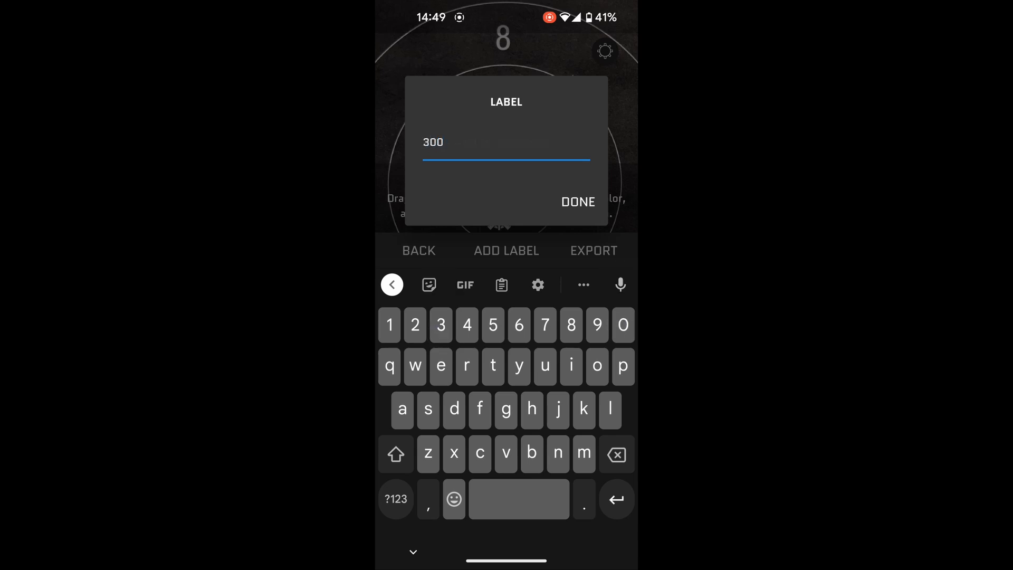
pyautogui.write('blk red dot')
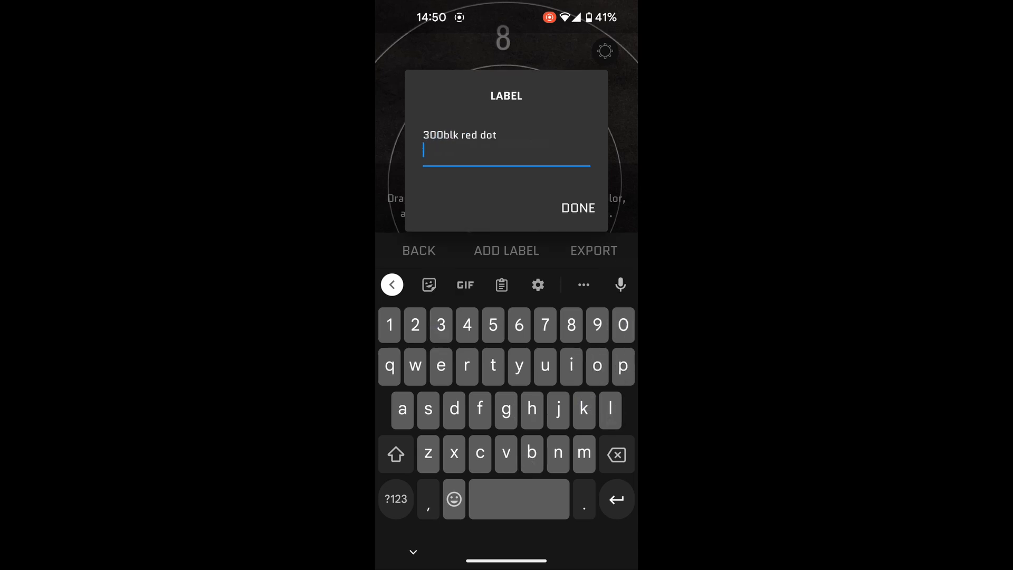
pyautogui.write('prone unsupported')
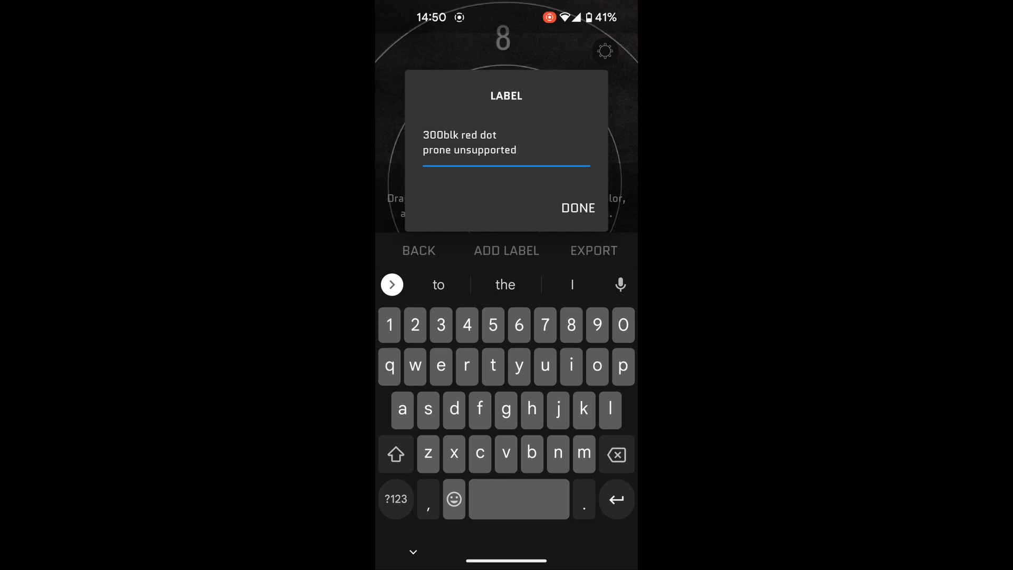
pyautogui.write('subso')
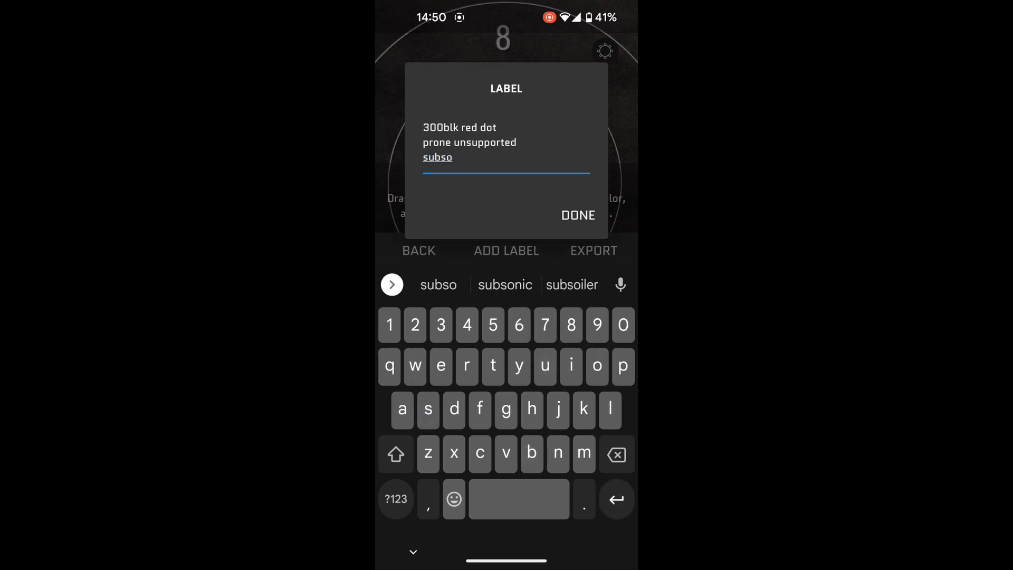
pyautogui.click(504, 285)
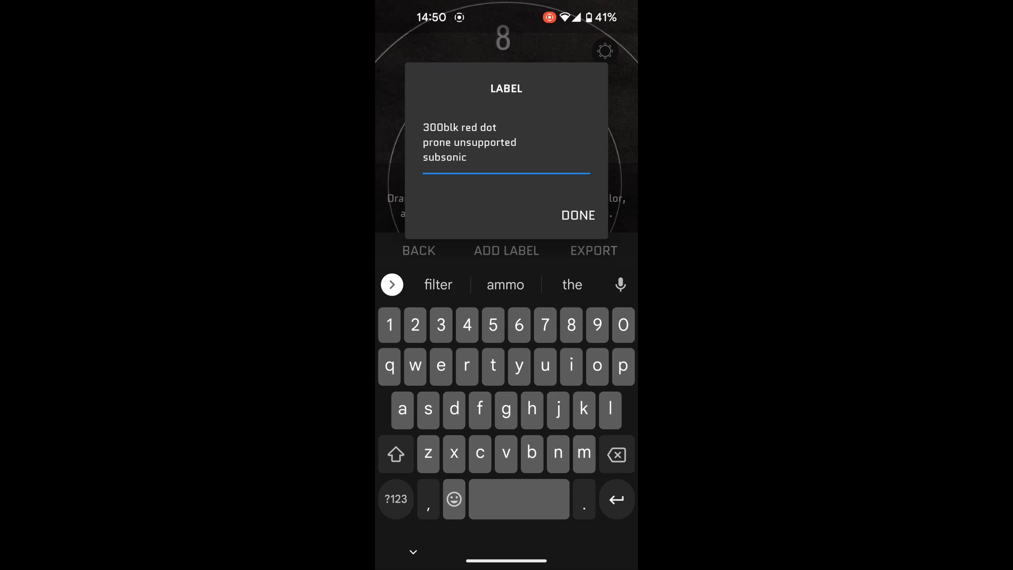
pyautogui.click(577, 215)
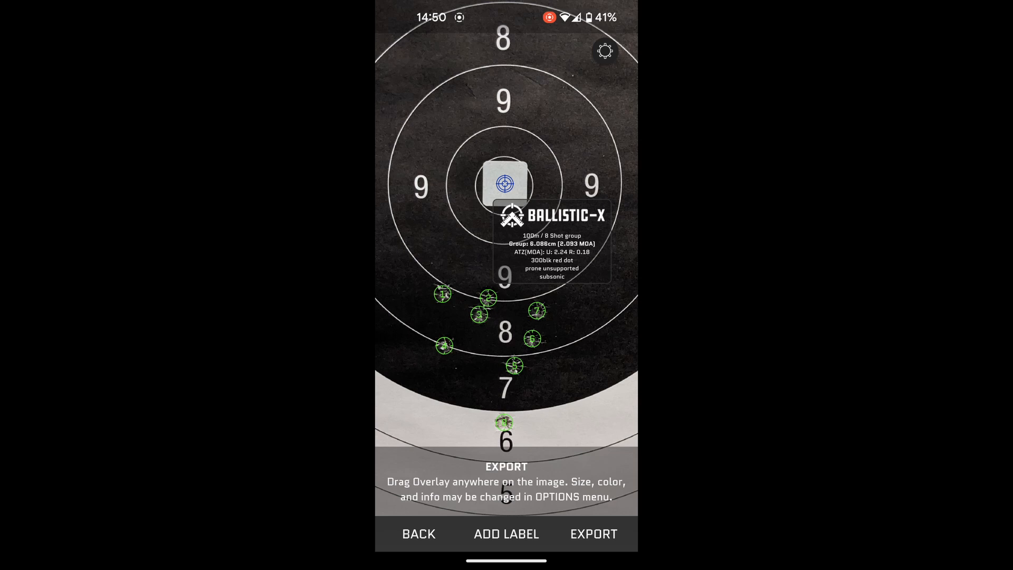
# - Export the annotated target image, accepting the default crop
pyautogui.click(592, 534)
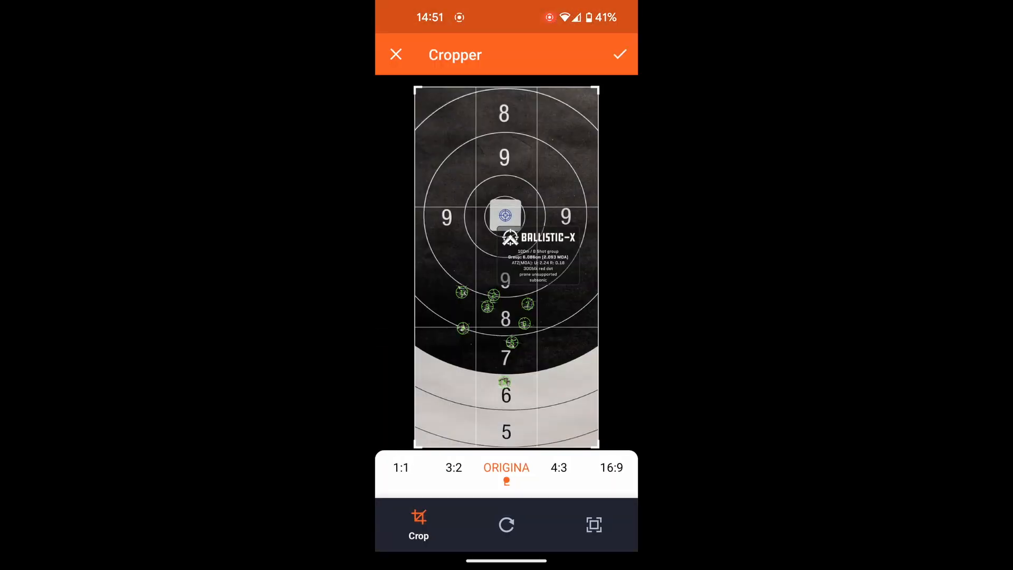
pyautogui.click(400, 467)
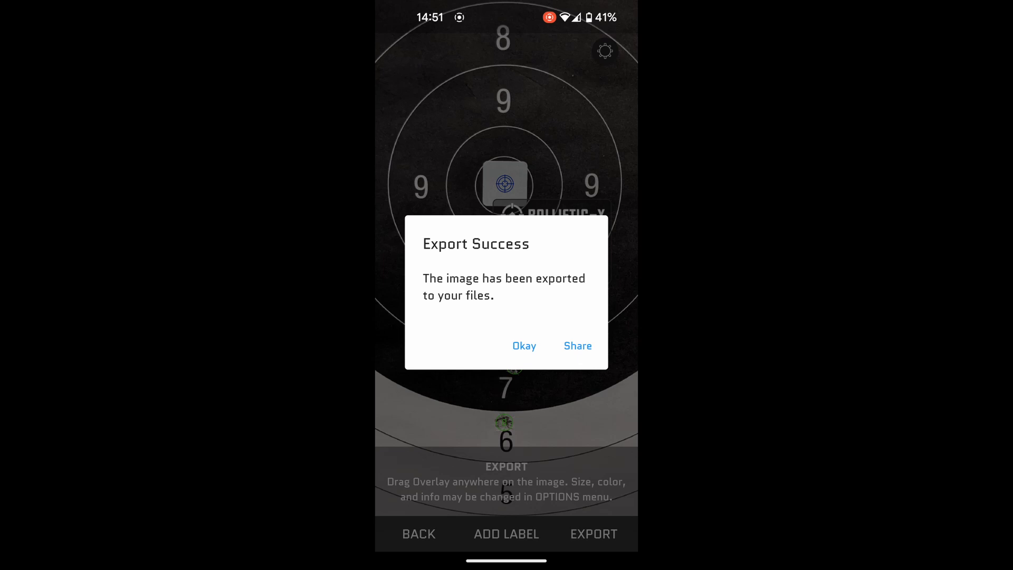
# - Dismiss the Export Success message
pyautogui.click(524, 345)
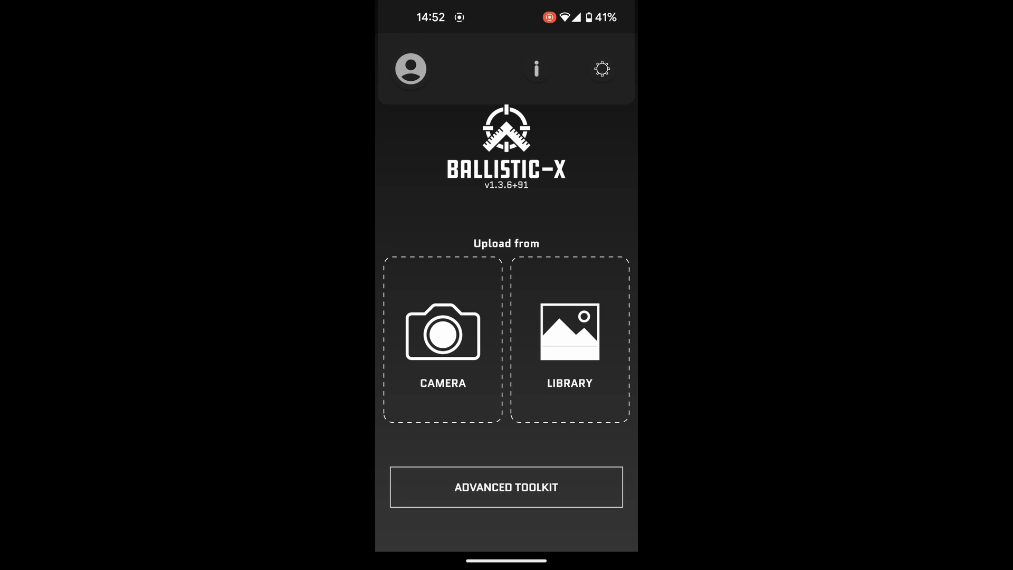
# - Open the BallisticX album in Google Photos and scroll through the target images
pyautogui.click(569, 339)
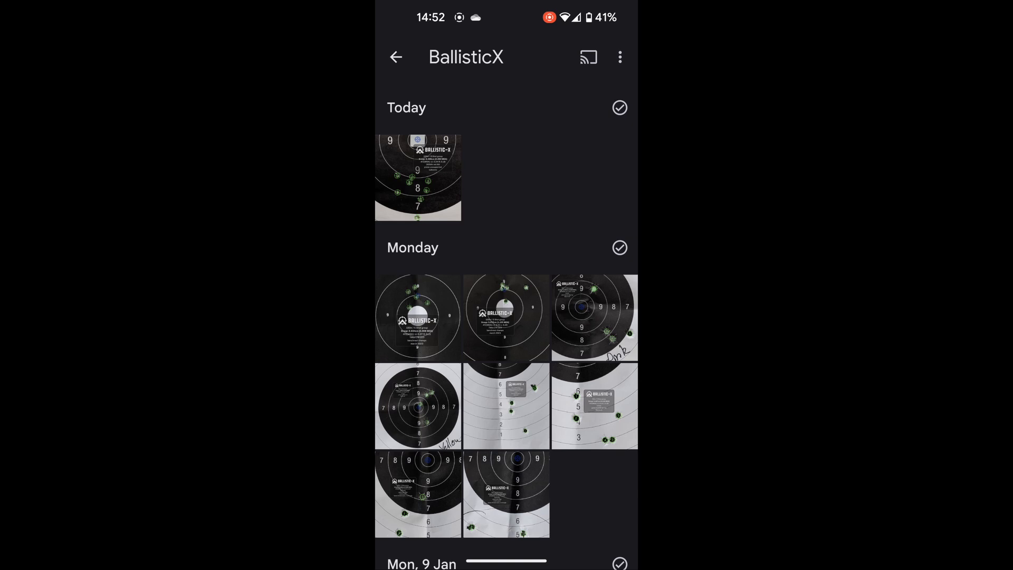
pyautogui.scroll(-3)
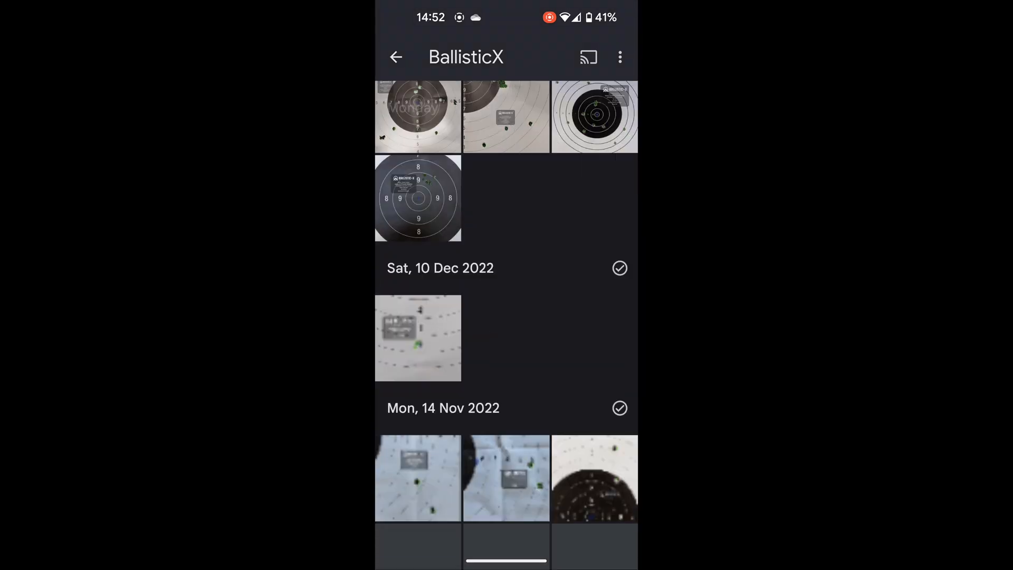